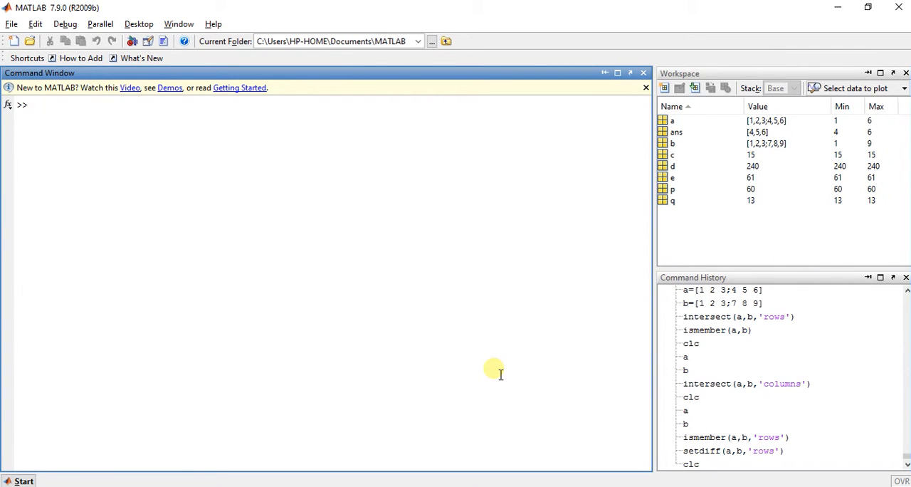
# Display matrices a and b, then begin the ismember command.
pyautogui.write('a')
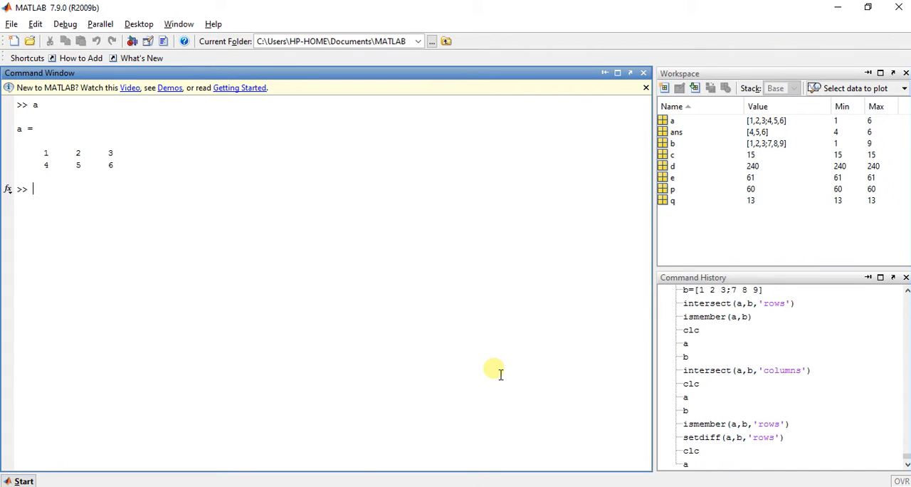
pyautogui.write('b')
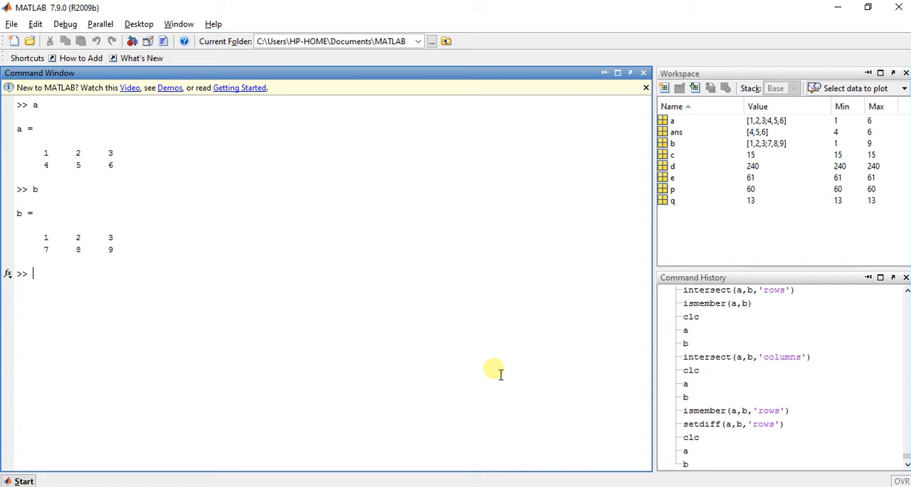
pyautogui.write('ismember')
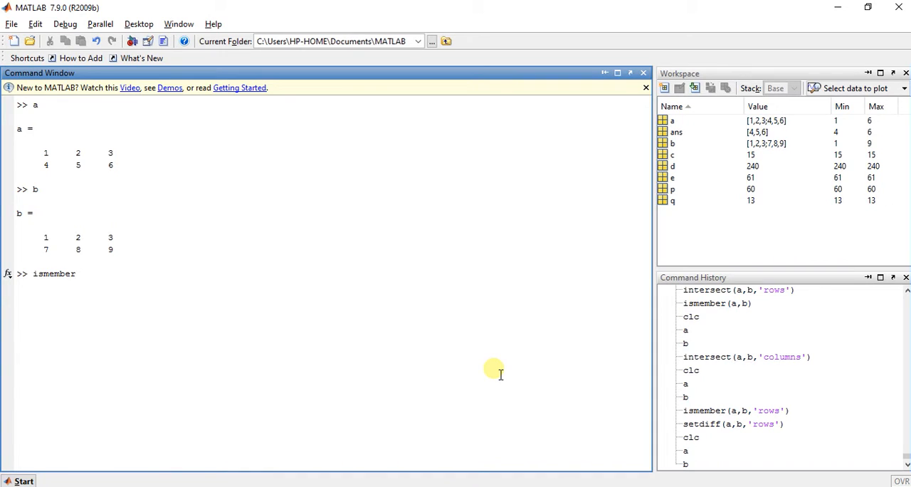
# Run ismember(a,b,'rows') to get the logical column [1; 0].
pyautogui.write('(a,')
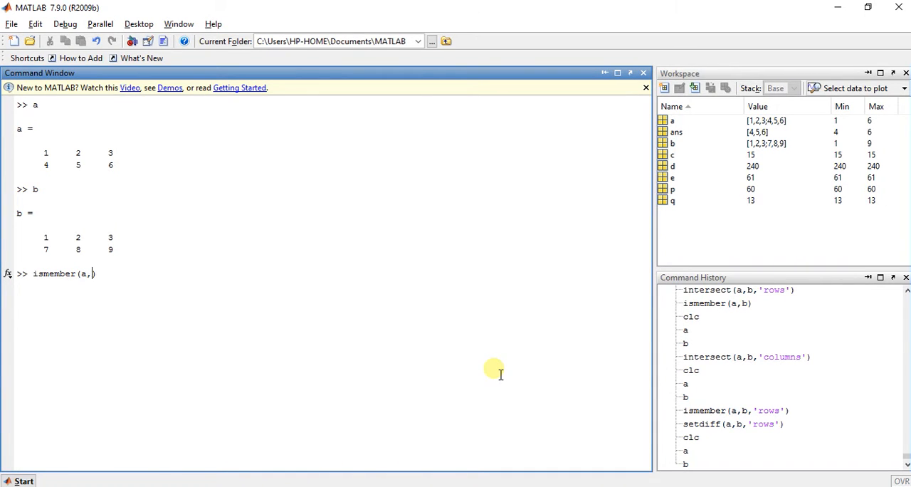
pyautogui.write("b,'rows")
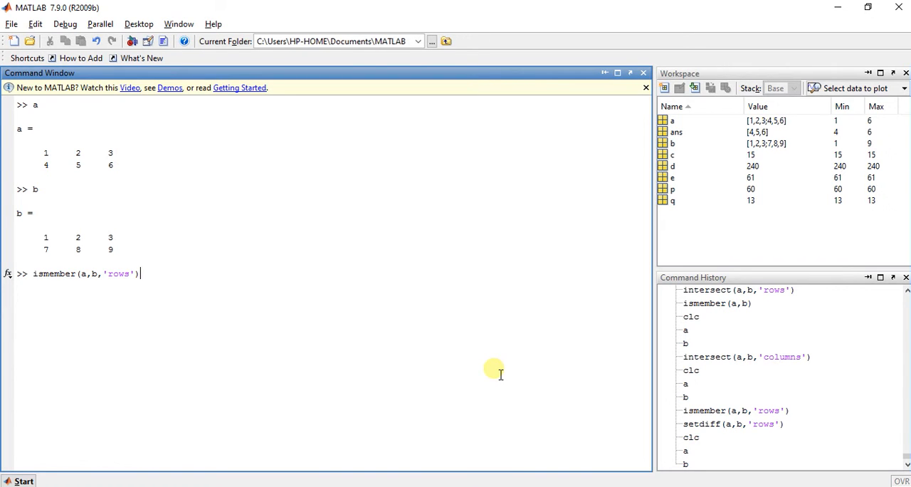
pyautogui.press('enter')
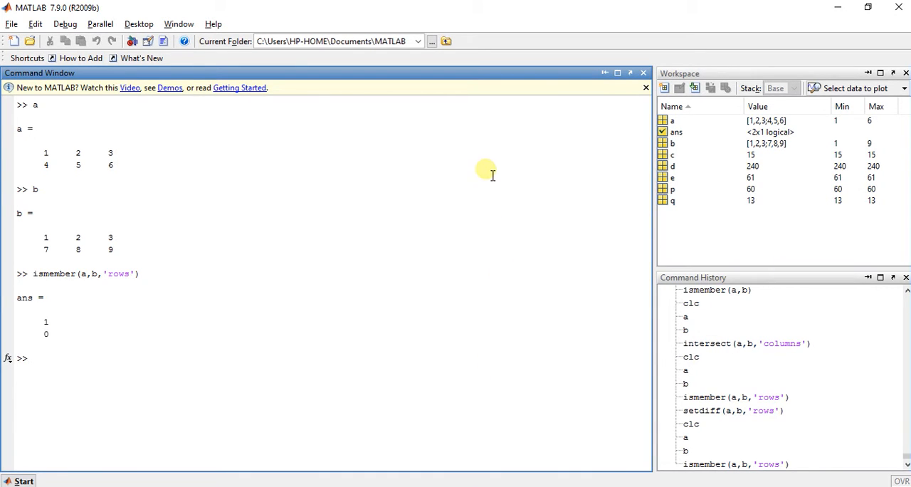
pyautogui.moveTo(45, 156)
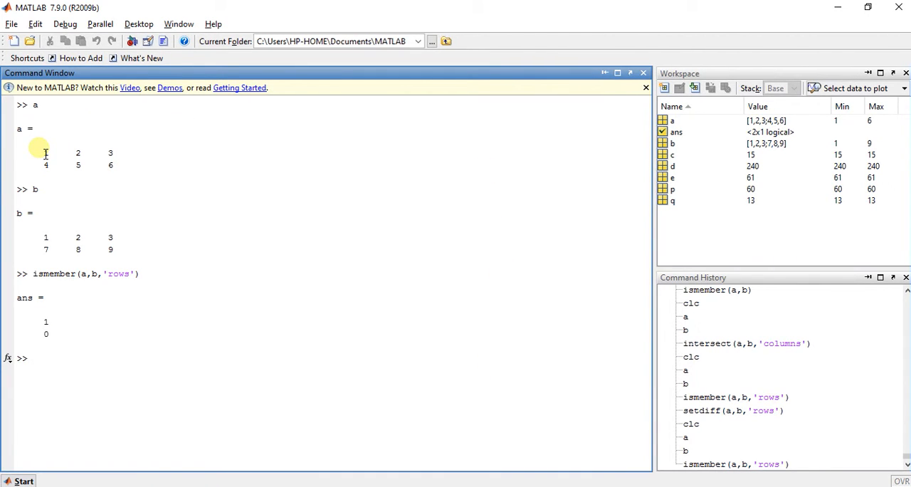
pyautogui.moveTo(37, 227)
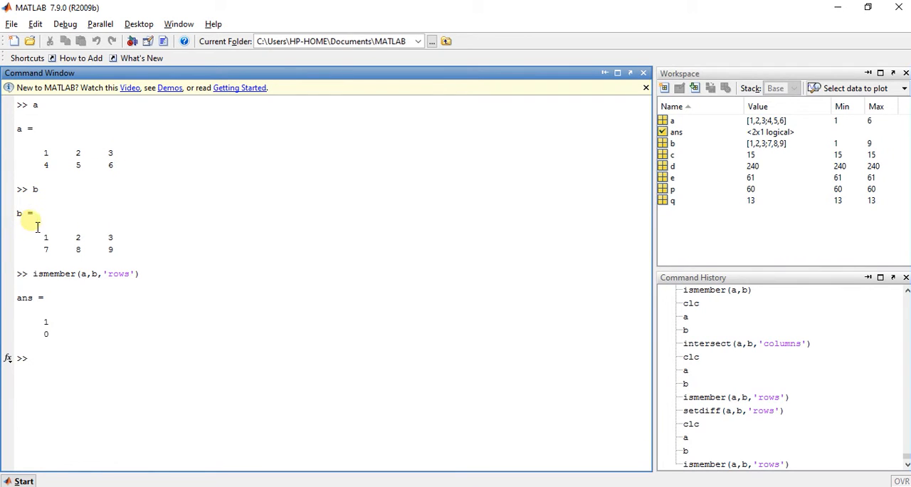
pyautogui.moveTo(126, 151)
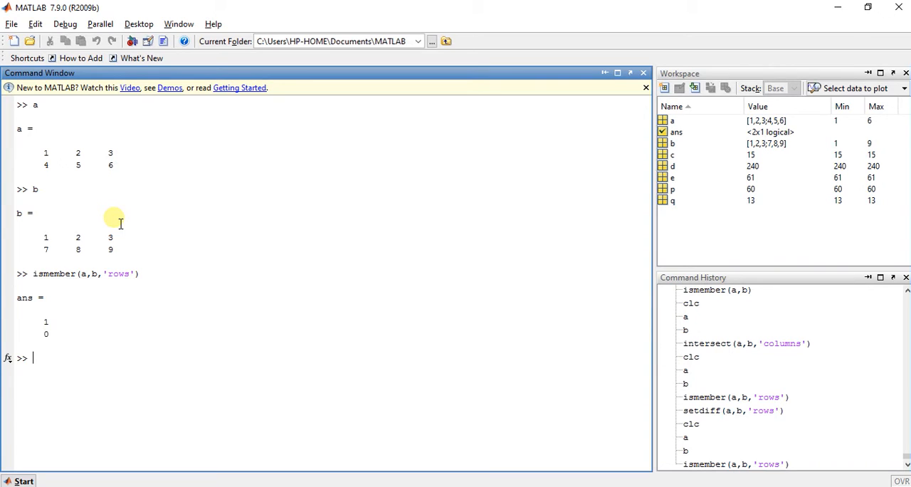
pyautogui.moveTo(63, 325)
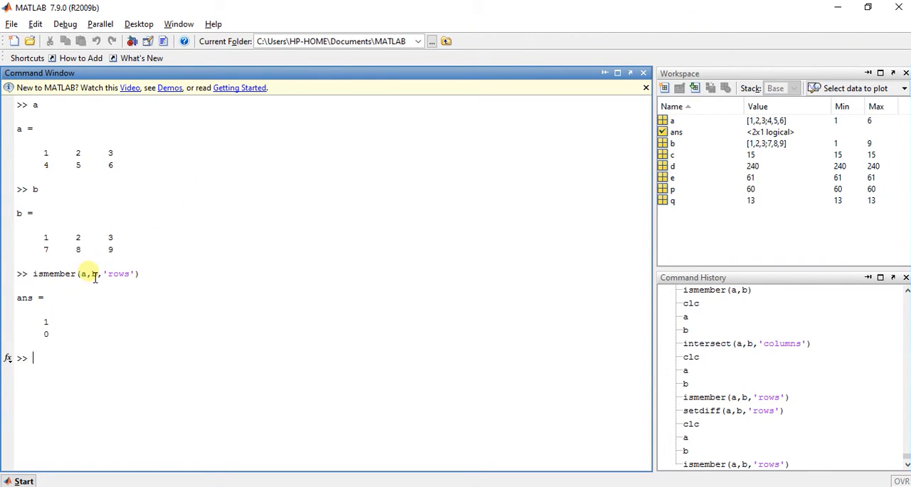
pyautogui.moveTo(43, 359)
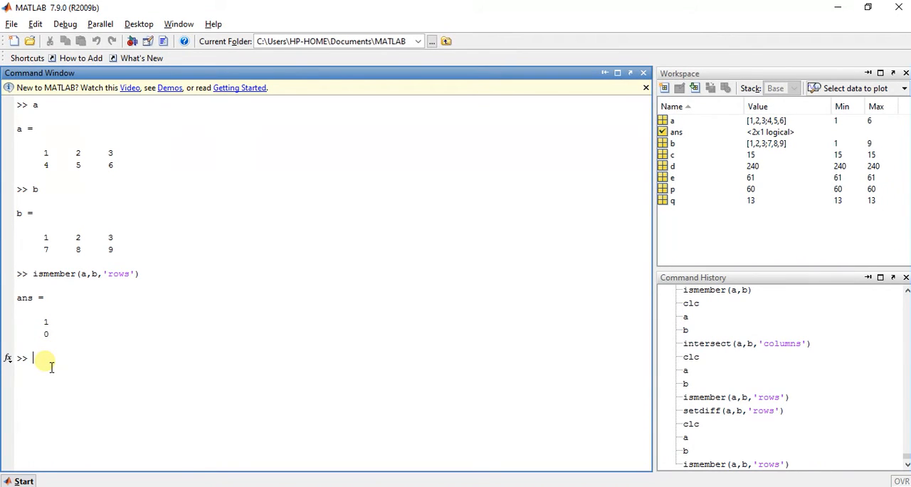
# Enter setdiff(a,b,'rows') to return the row 4 5 6 of a absent from b.
pyautogui.write('setdi')
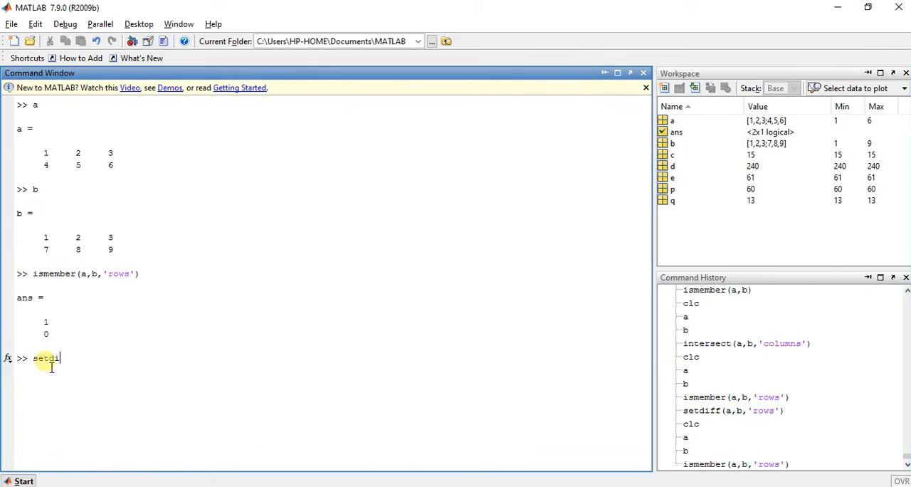
pyautogui.write('ff(')
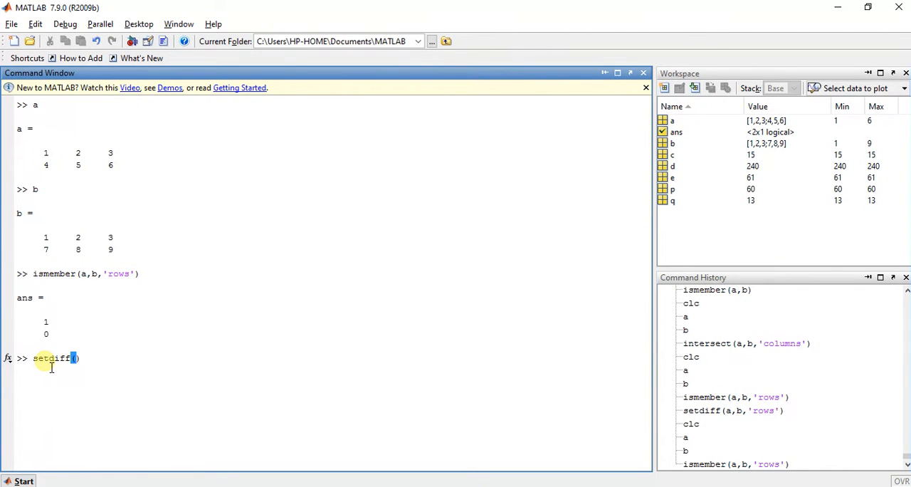
pyautogui.write('a,,')
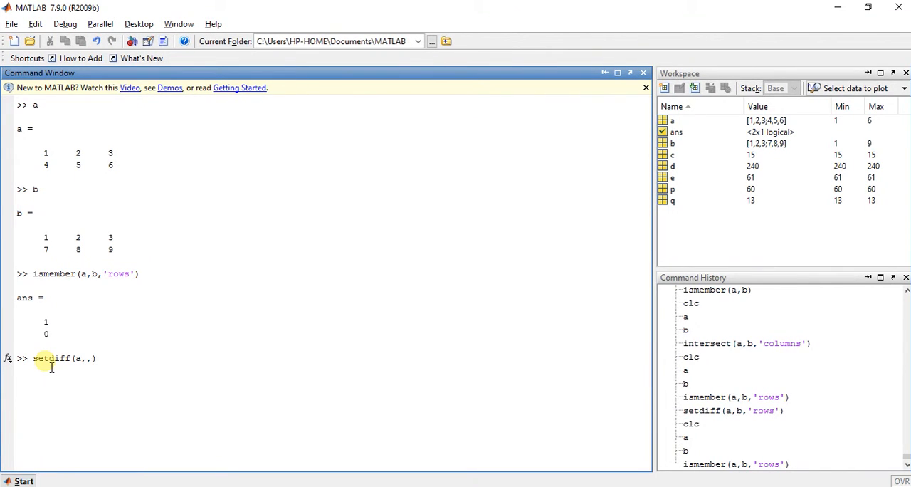
pyautogui.write('b')
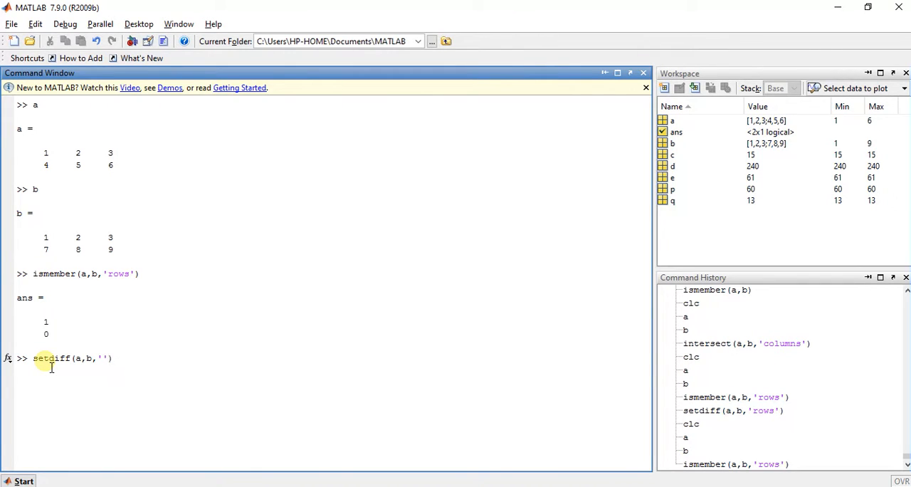
pyautogui.write('rows')
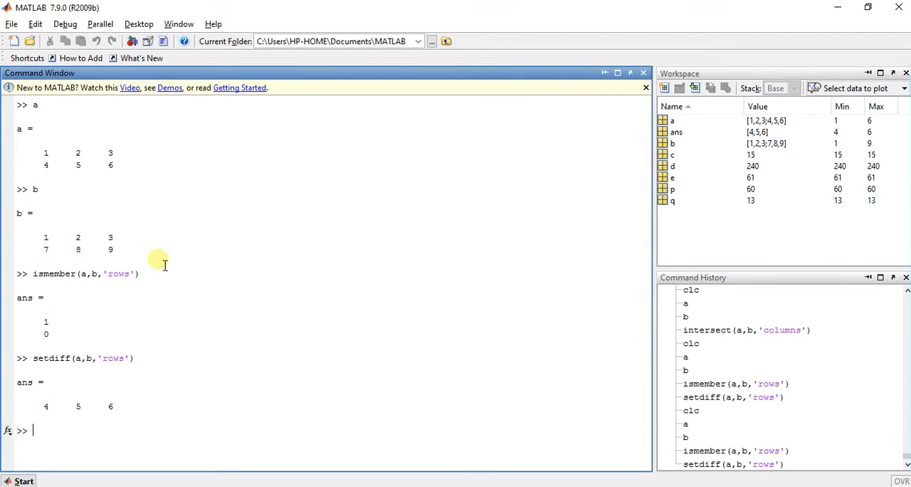
pyautogui.moveTo(42, 171)
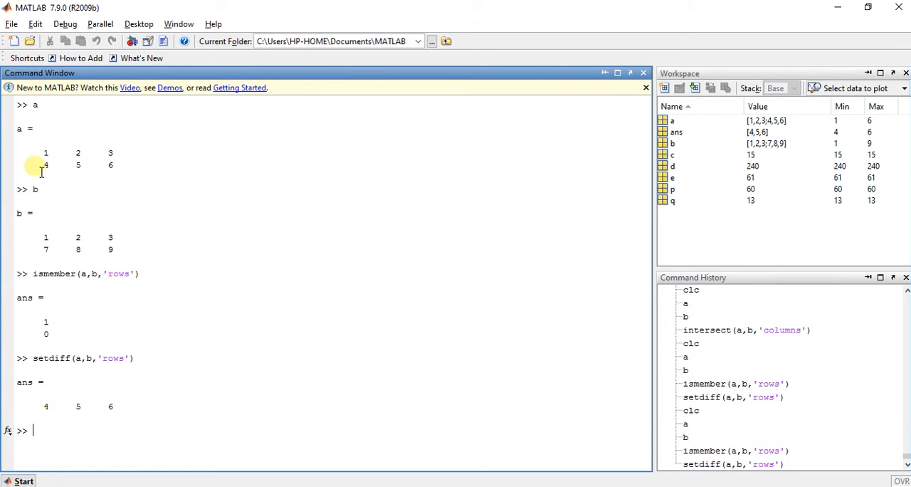
pyautogui.moveTo(66, 316)
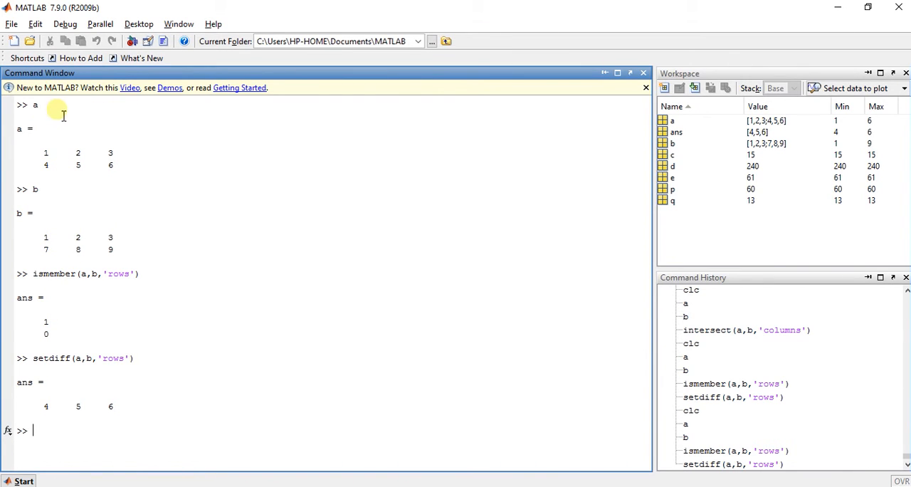
# Type setdiff(b,a,'rows') with reversed arguments at the prompt, not yet run.
pyautogui.write('s')
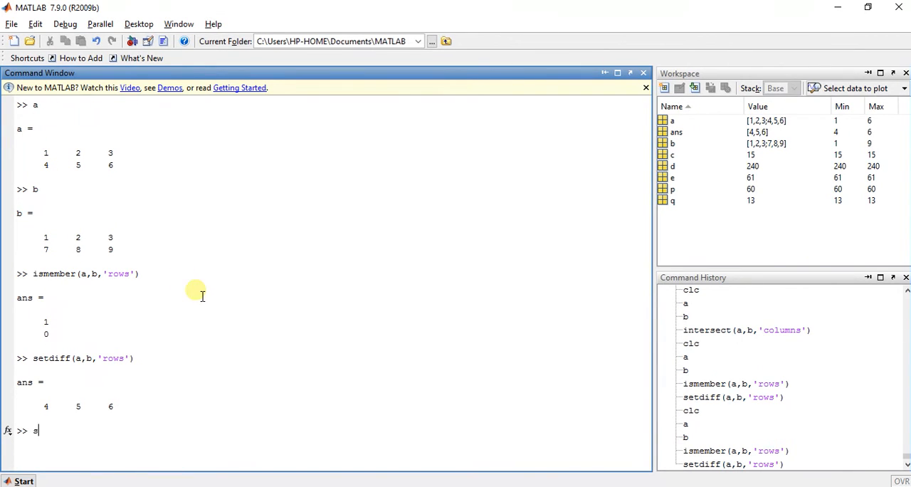
pyautogui.write('et')
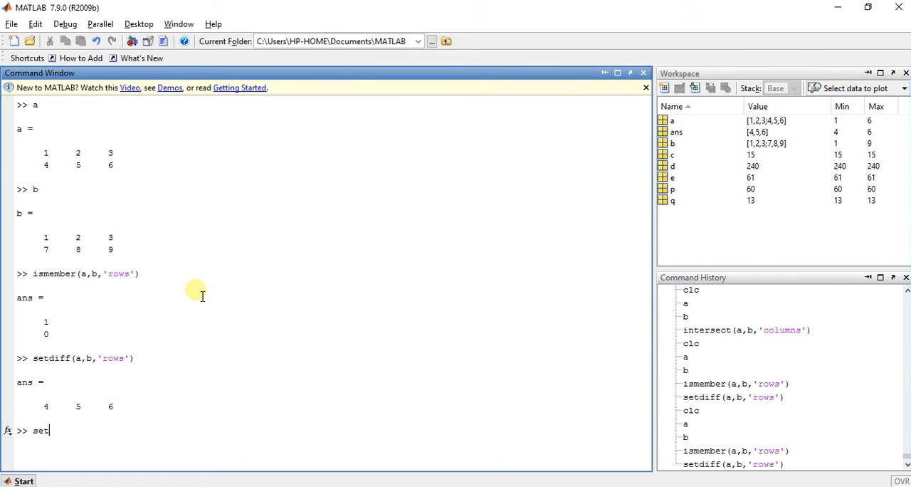
pyautogui.write('diff')
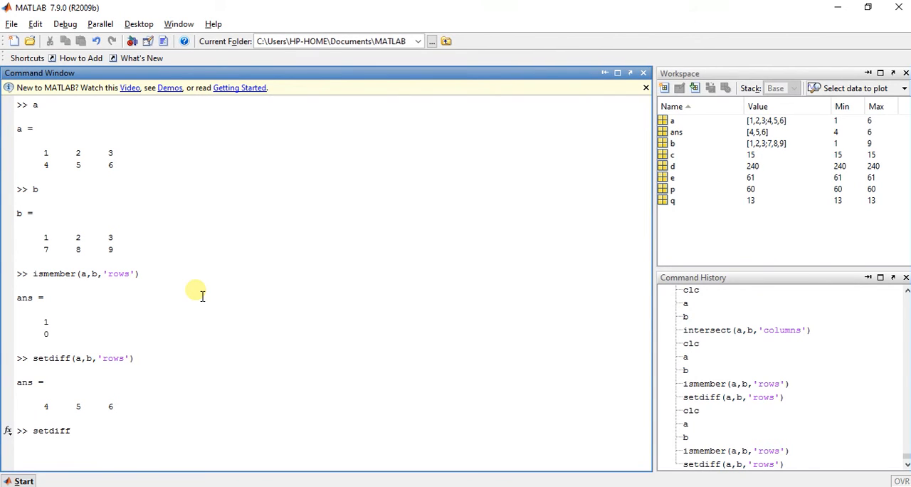
pyautogui.write('(b)')
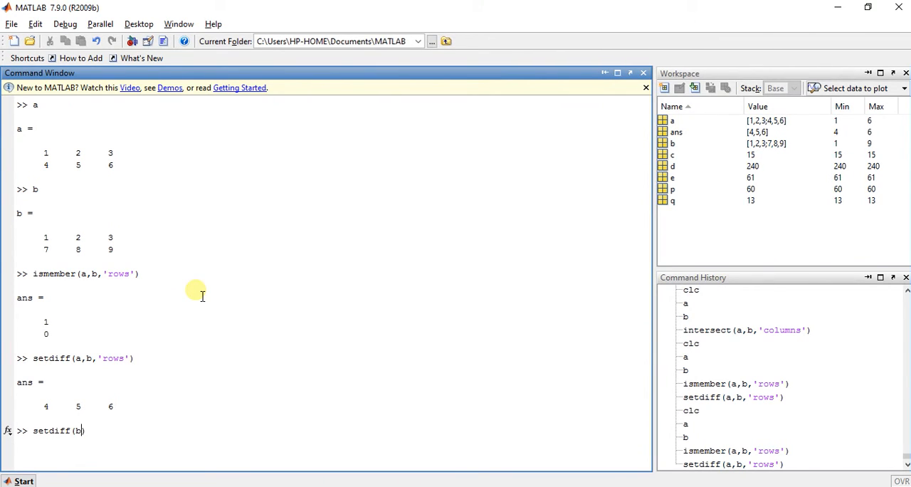
pyautogui.write("a,'")
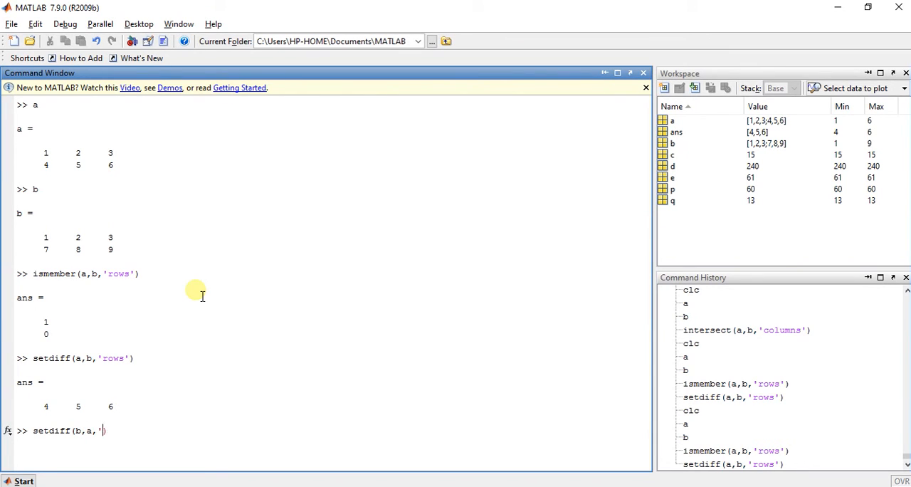
pyautogui.write('row')
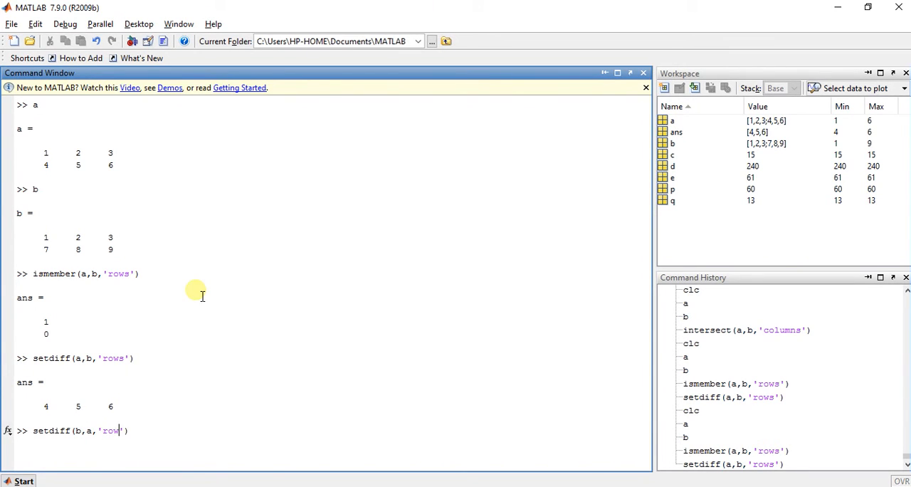
pyautogui.write("s')")
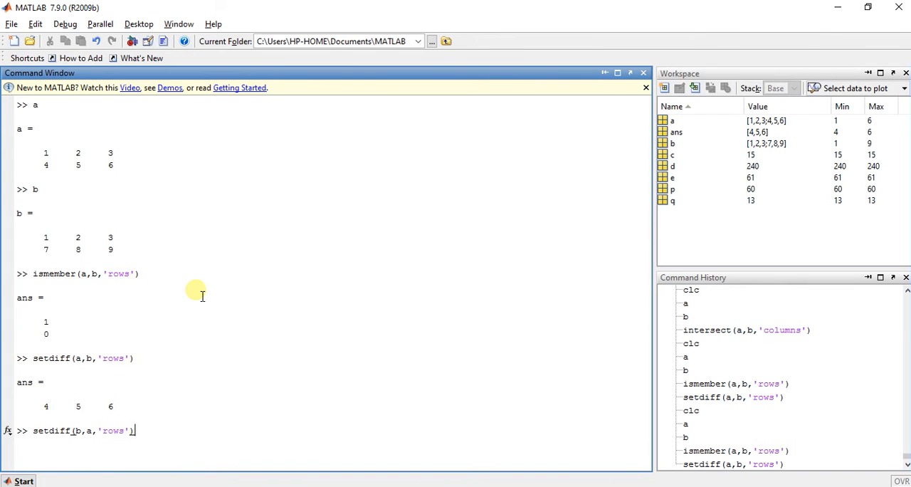